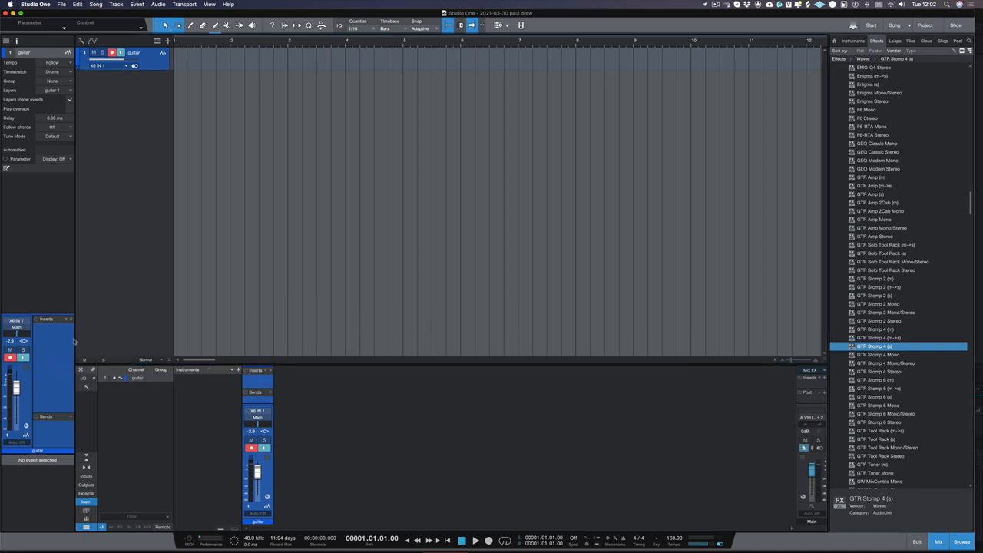
Insert GTR Stomp 4 on the guitar track with Compressor in slot 1 and OverDrive in slot 2.
double_click(875, 346)
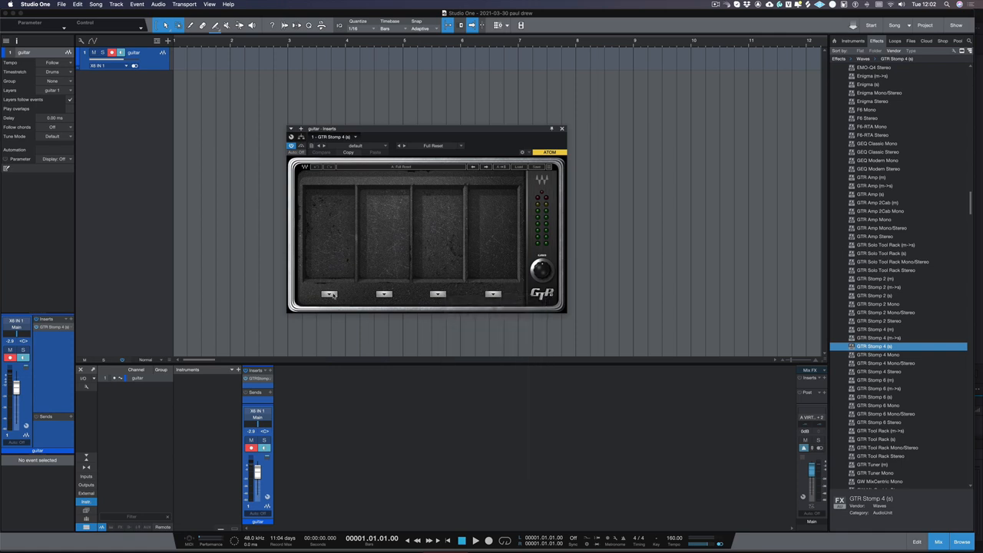
left_click(328, 295)
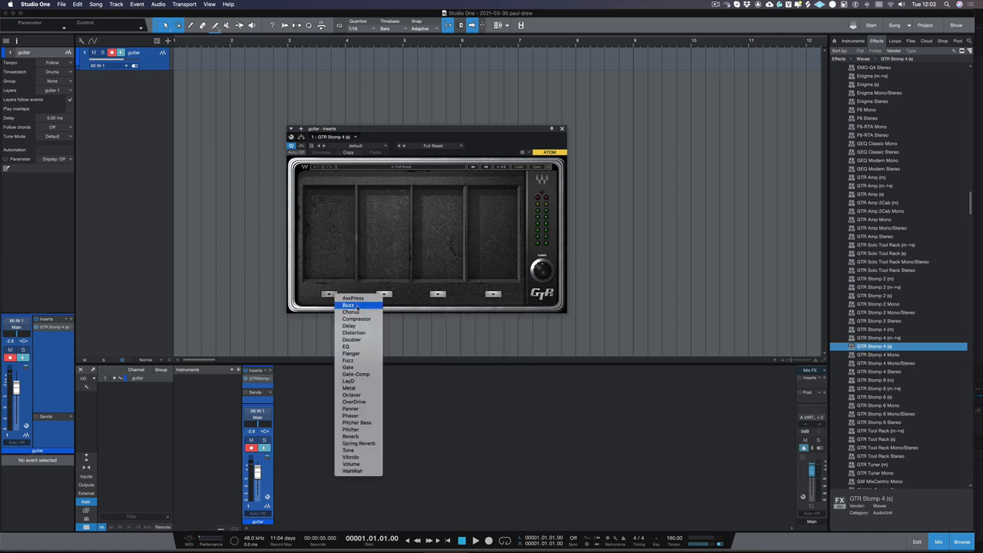
left_click(356, 318)
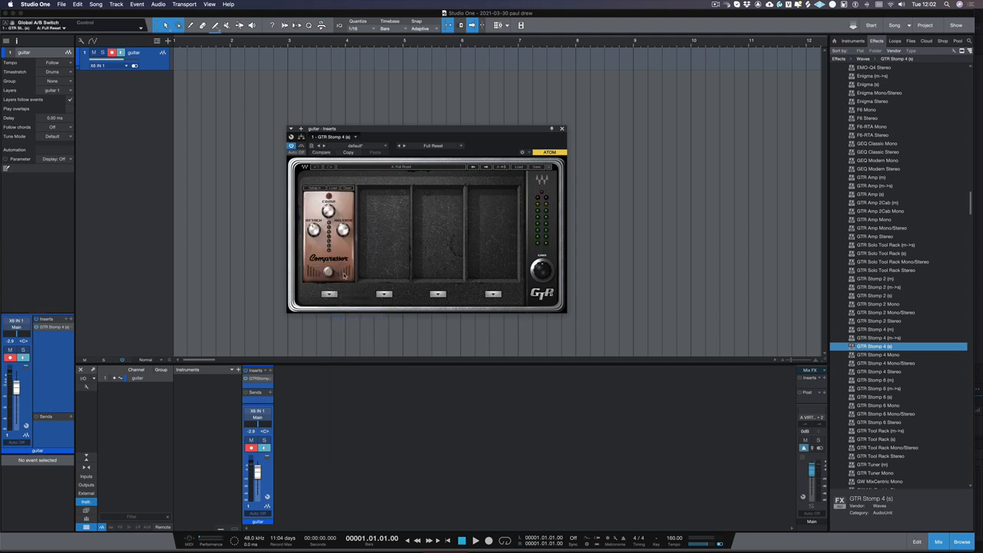
left_click(384, 295)
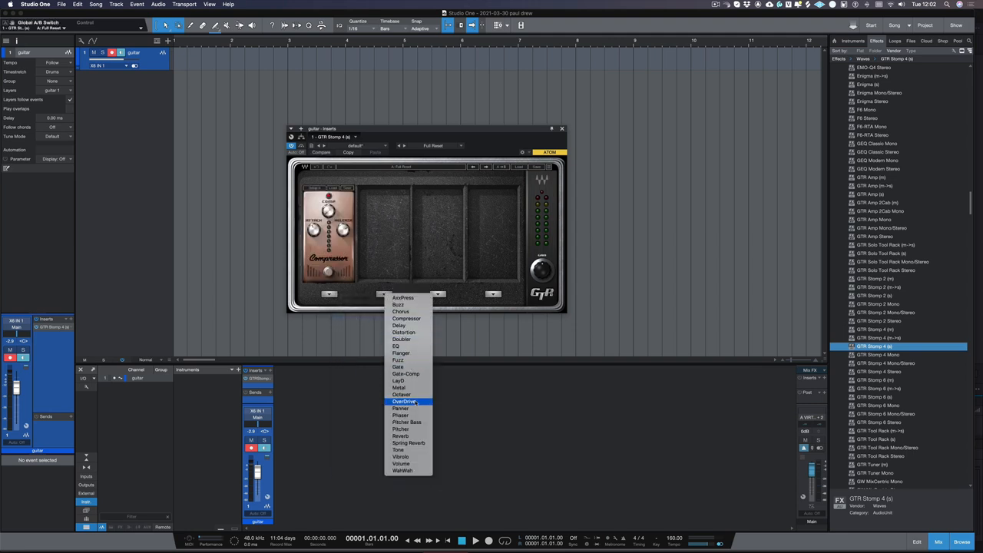
left_click(406, 400)
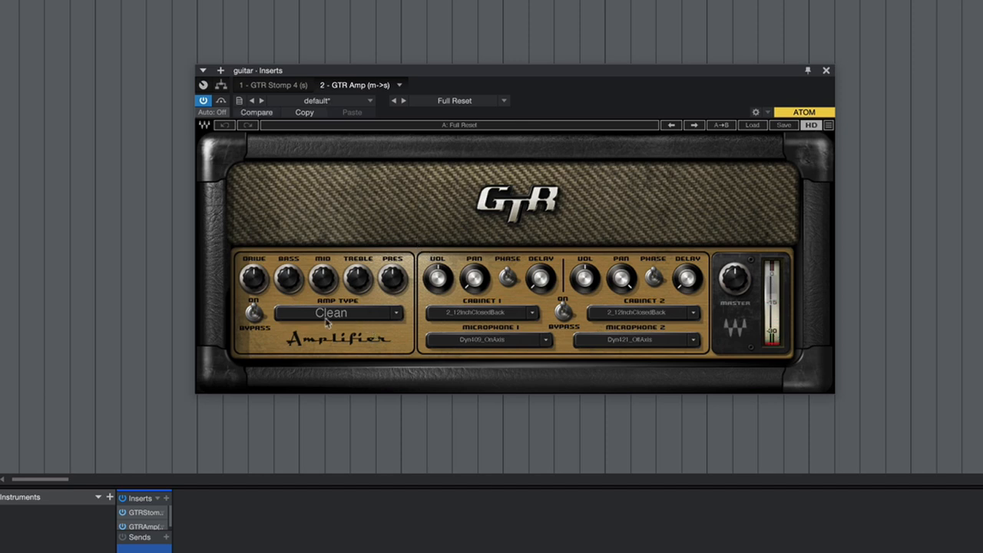
Switch the GTR Amp from Clean to the Drive > Edgy model and adjust its tone knobs.
left_click(337, 313)
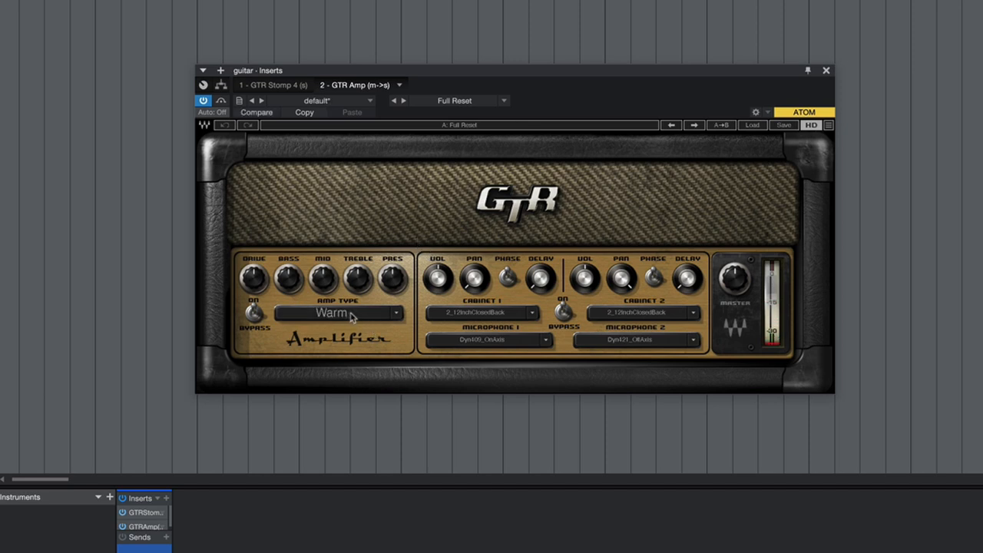
left_click(340, 313)
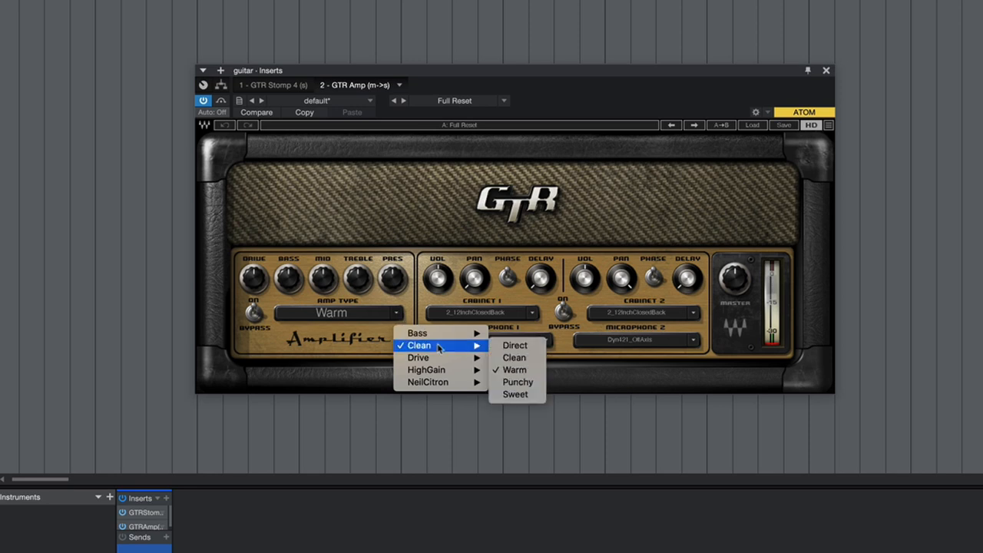
mouse_move(418, 356)
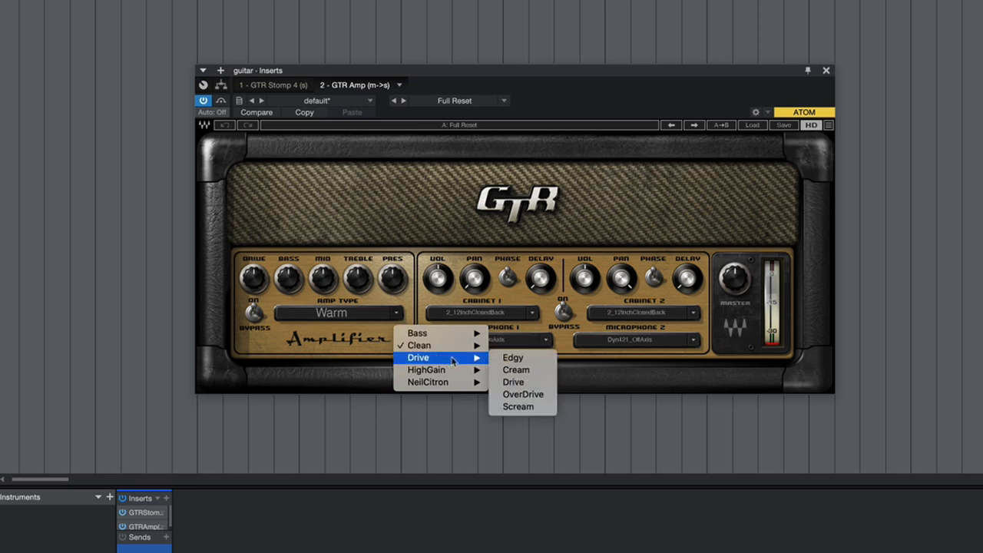
left_click(513, 356)
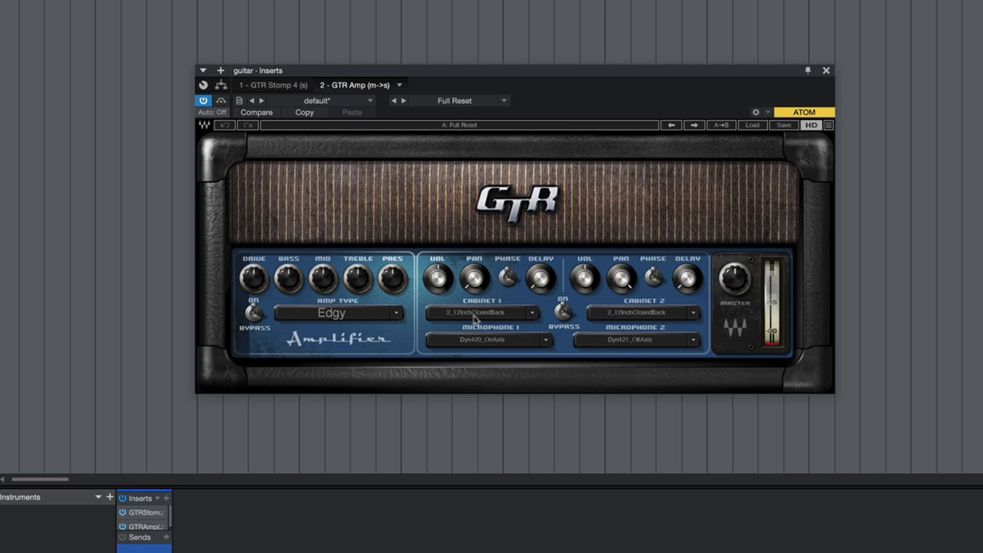
mouse_move(253, 290)
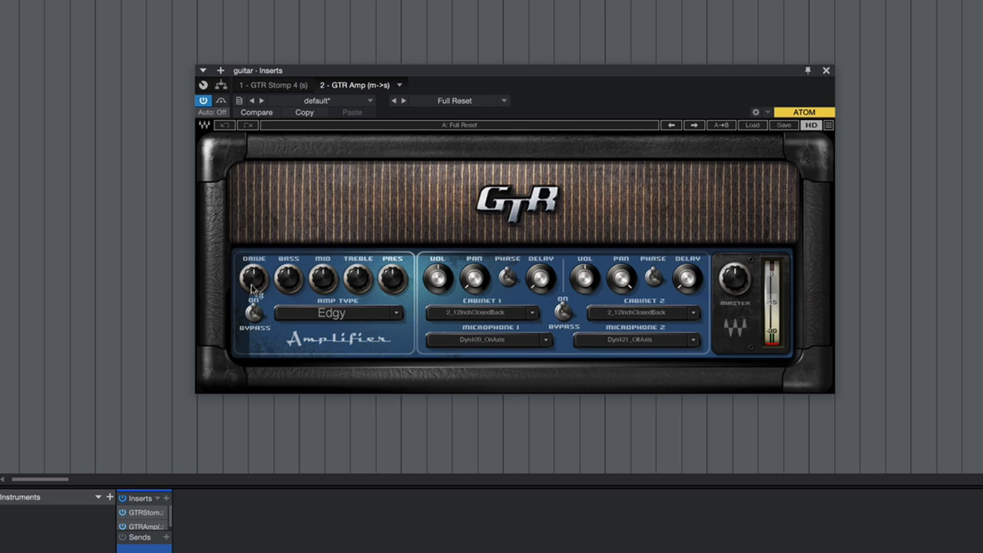
left_click_drag(253, 276, 255, 273)
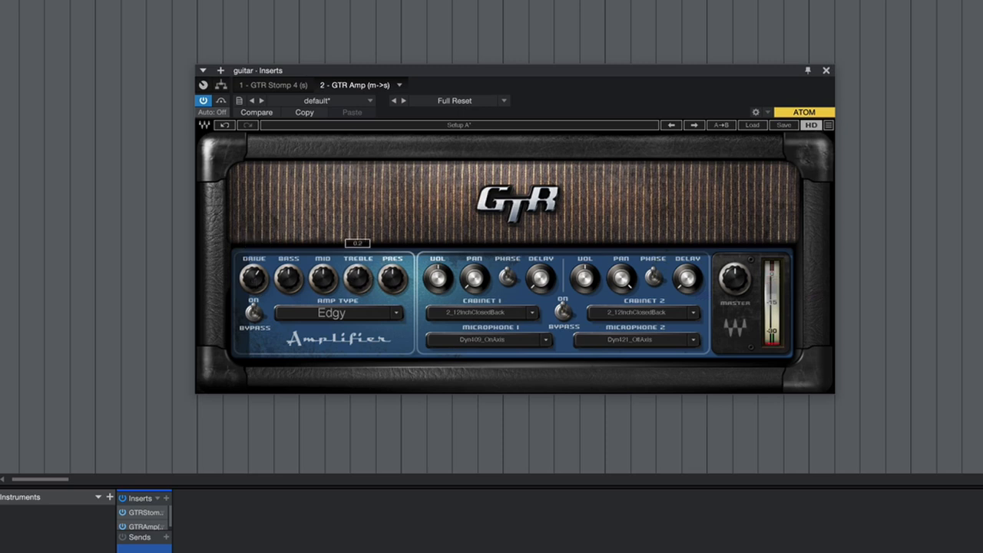
left_click_drag(391, 280, 393, 261)
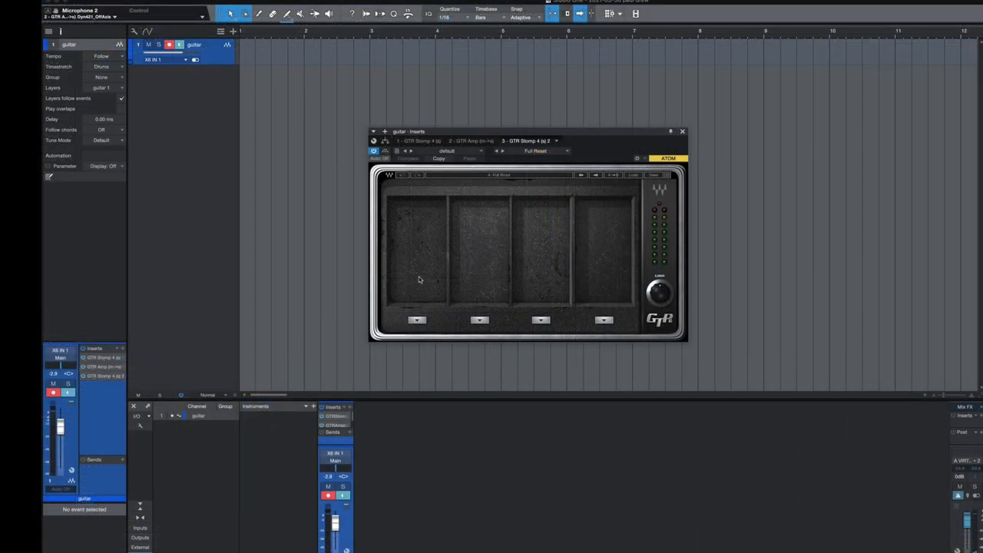
Load a Reverb pedal in the last slot of the second GTR Stomp rack.
left_click(602, 319)
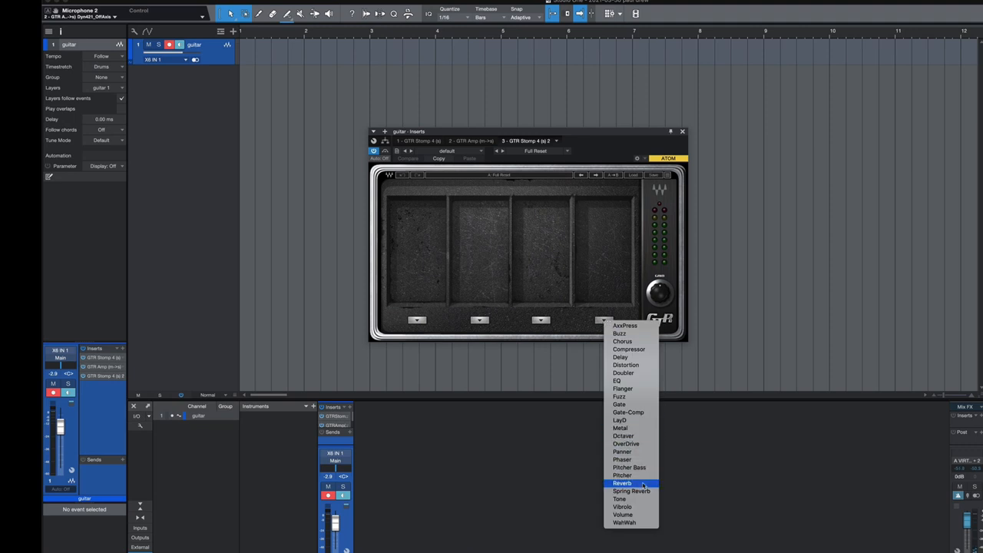
left_click(623, 482)
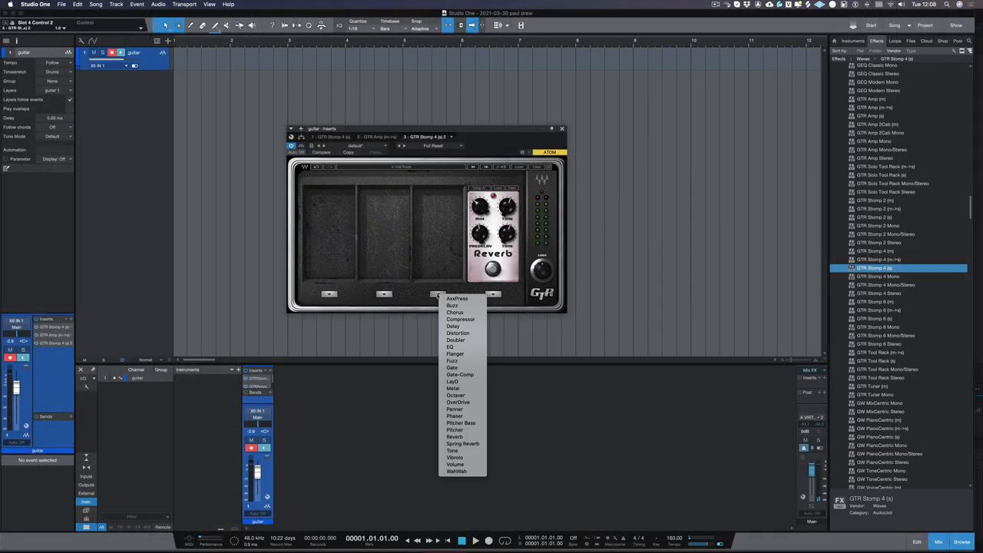
Load a Delay pedal in slot 3 of the second GTR Stomp, ahead of the Reverb.
left_click(453, 325)
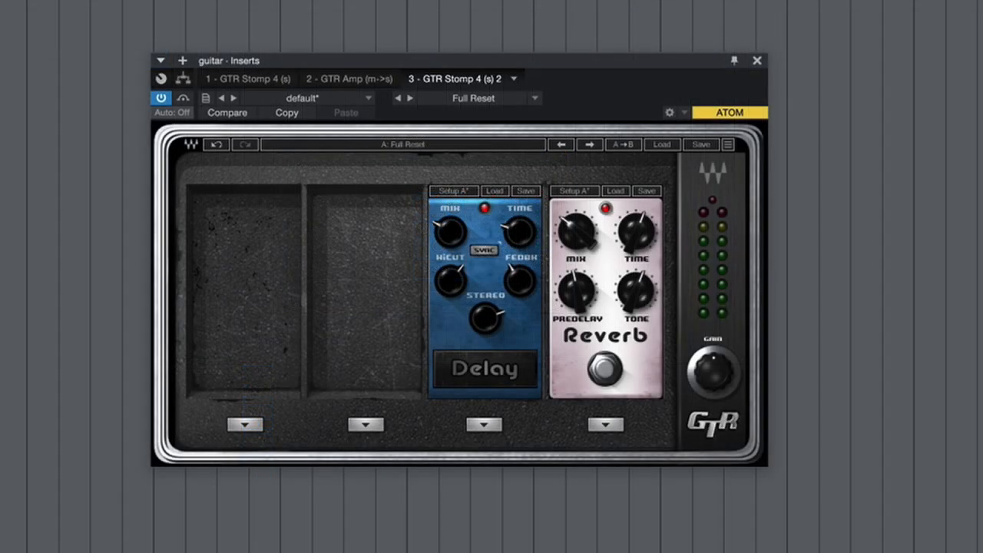
Return to the first GTR Stomp rack and tweak the Compressor/OverDrive knobs.
left_click(247, 78)
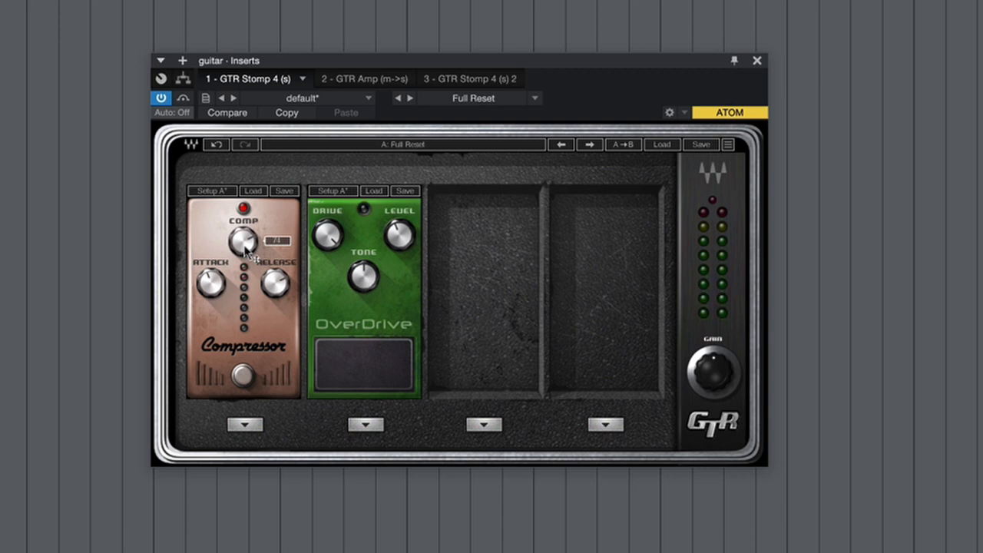
left_click_drag(245, 239, 245, 261)
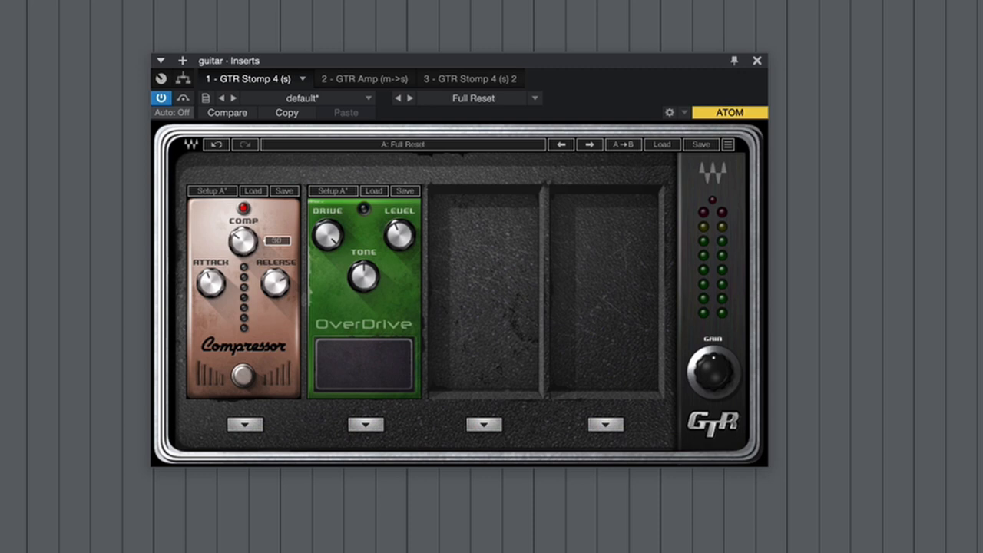
left_click_drag(244, 240, 244, 249)
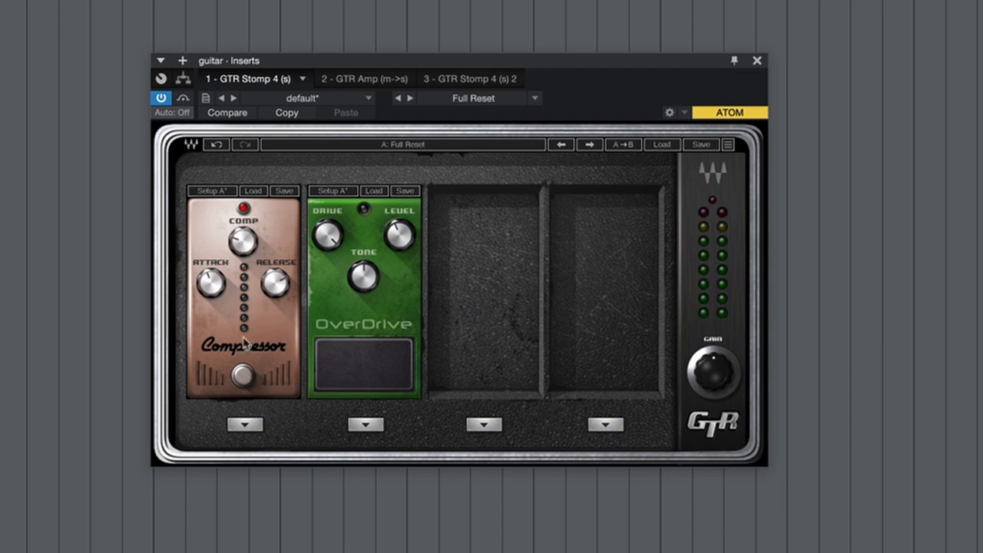
mouse_move(365, 375)
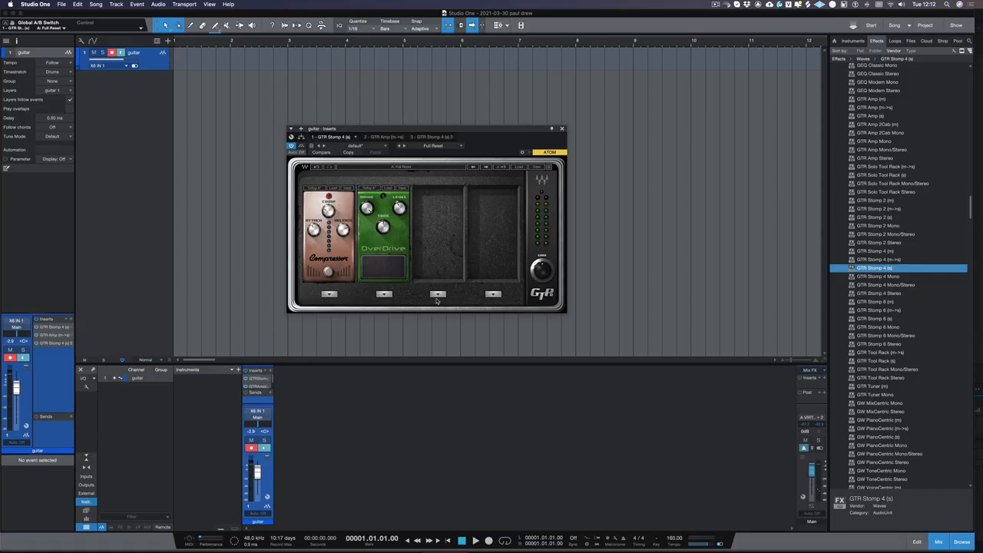
Load a third pedal in slot 3 of the first GTR Stomp, after the OverDrive.
left_click(438, 295)
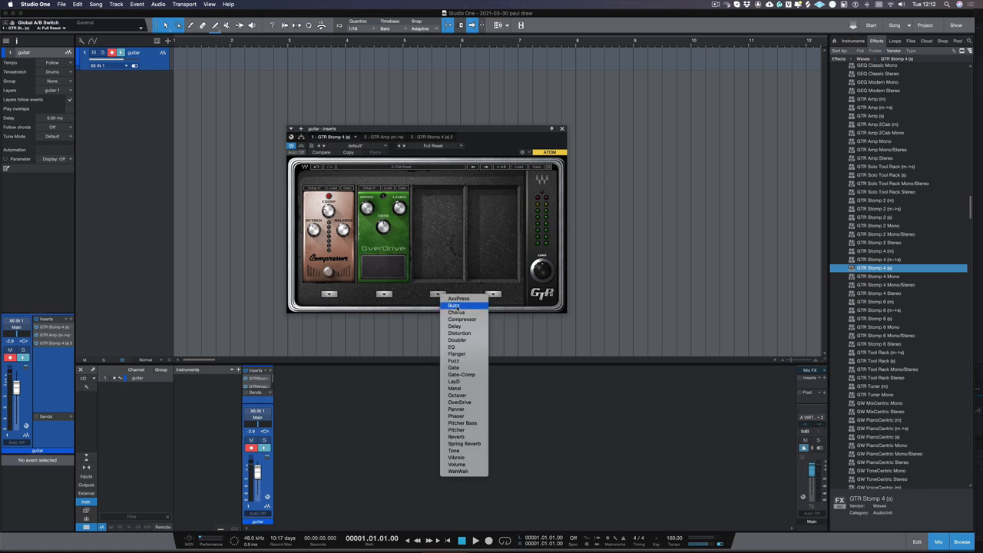
left_click(455, 306)
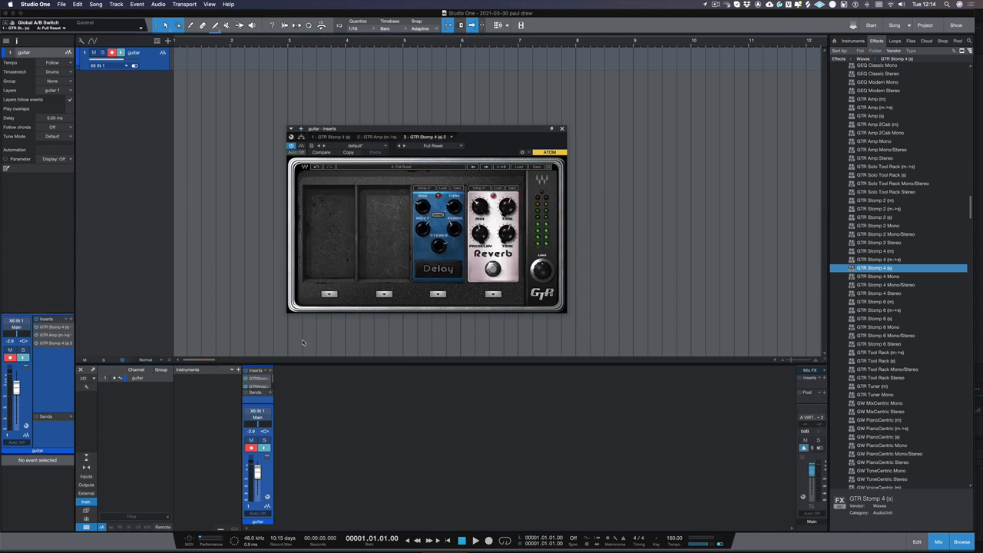
Bring up the pedal list for slot 2 of the second GTR Stomp, before the Delay.
left_click(384, 295)
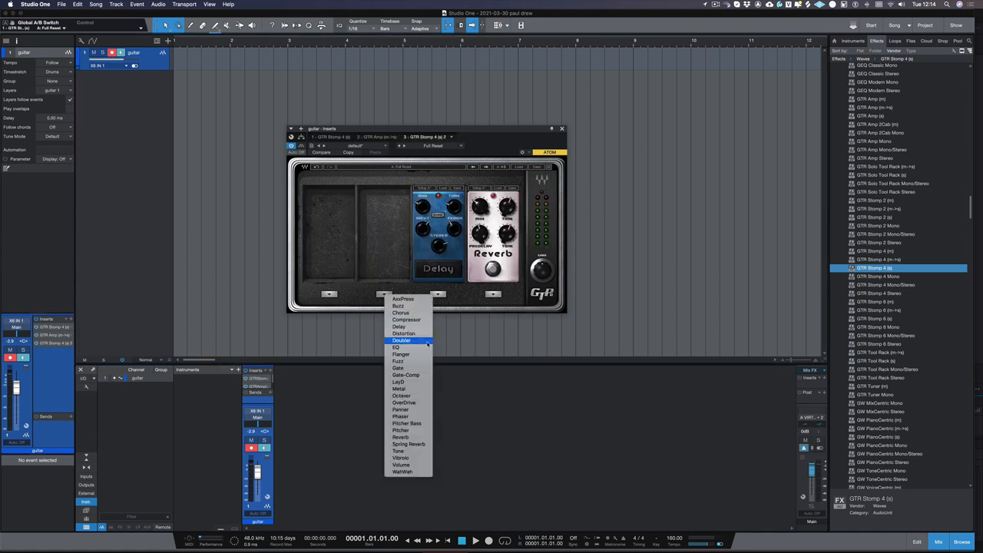
mouse_move(400, 464)
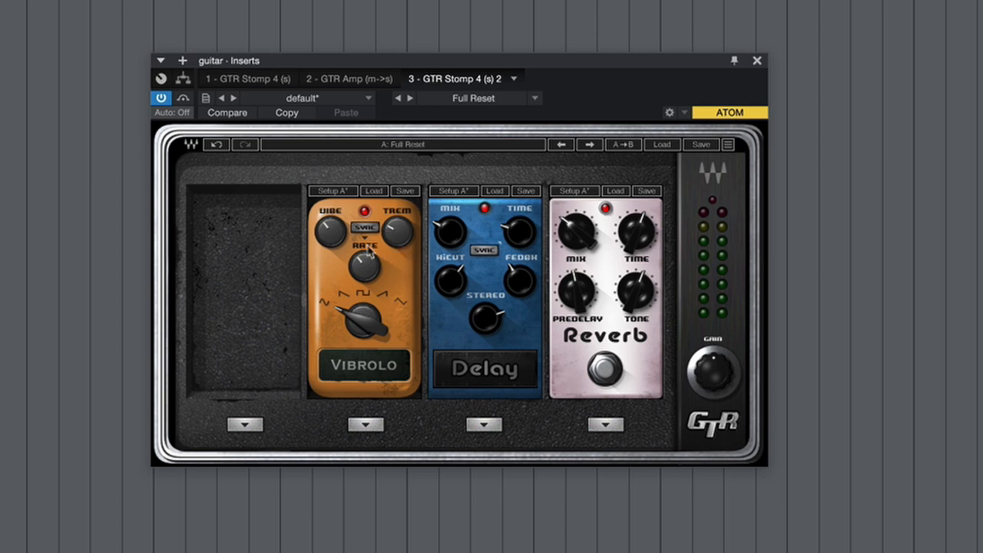
mouse_move(324, 233)
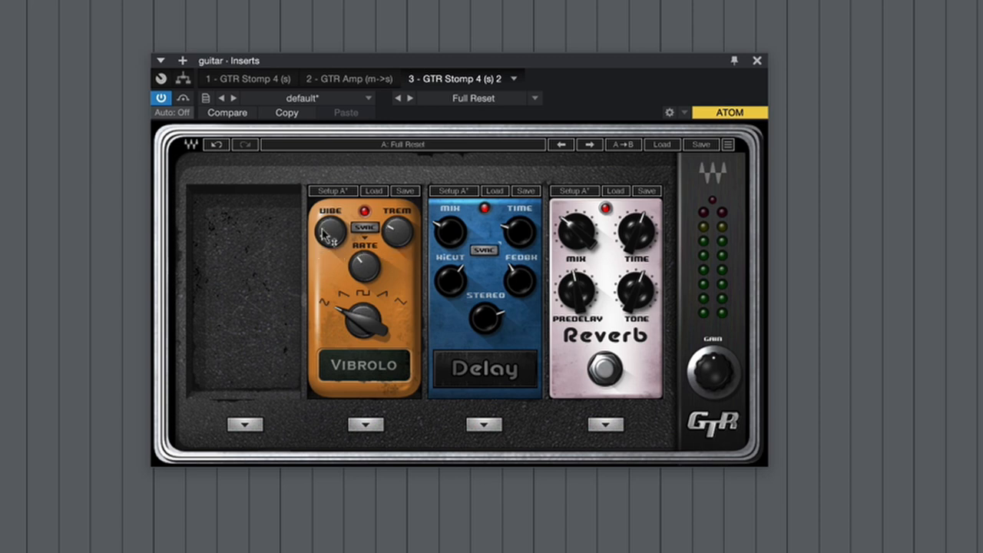